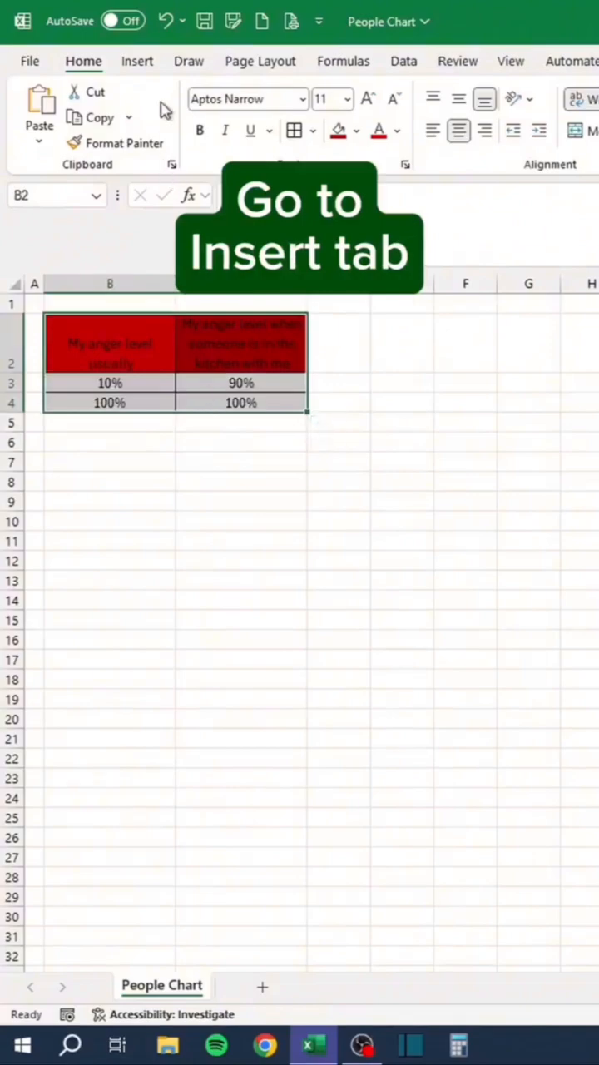
# - Insert a 2-D clustered column chart of the two anger-level percentages
pyautogui.click(137, 60)
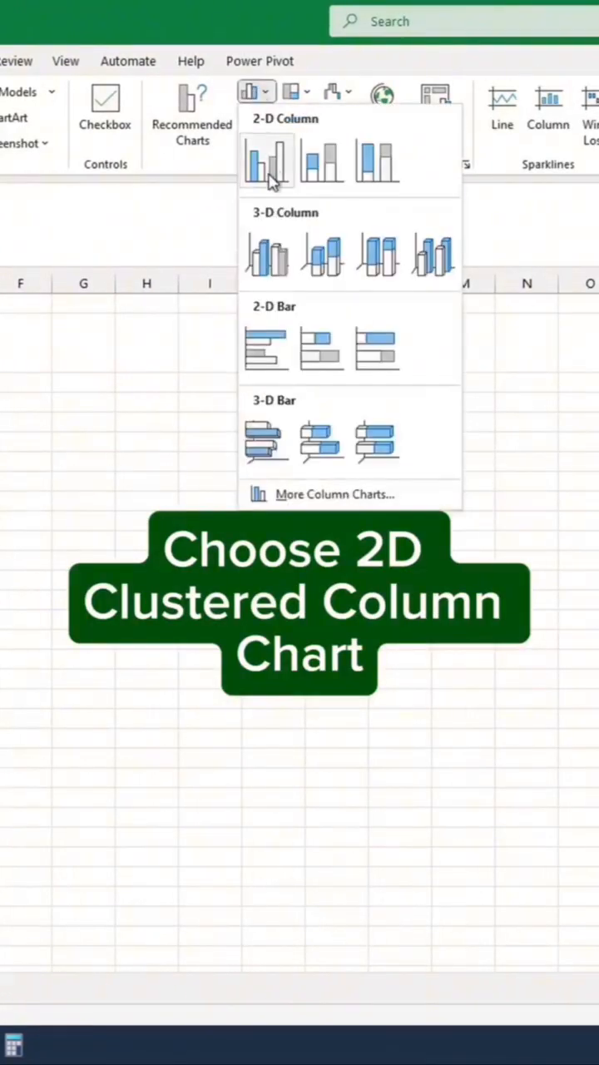
pyautogui.click(266, 163)
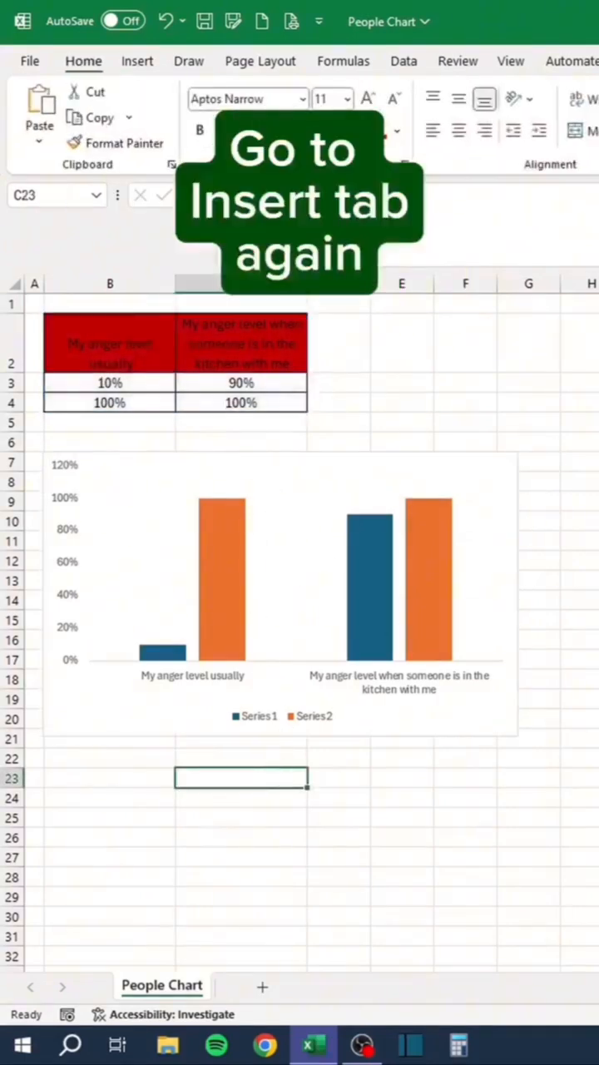
# - Search the stock icons for 'people' and insert the standing person icon below the chart
pyautogui.click(137, 60)
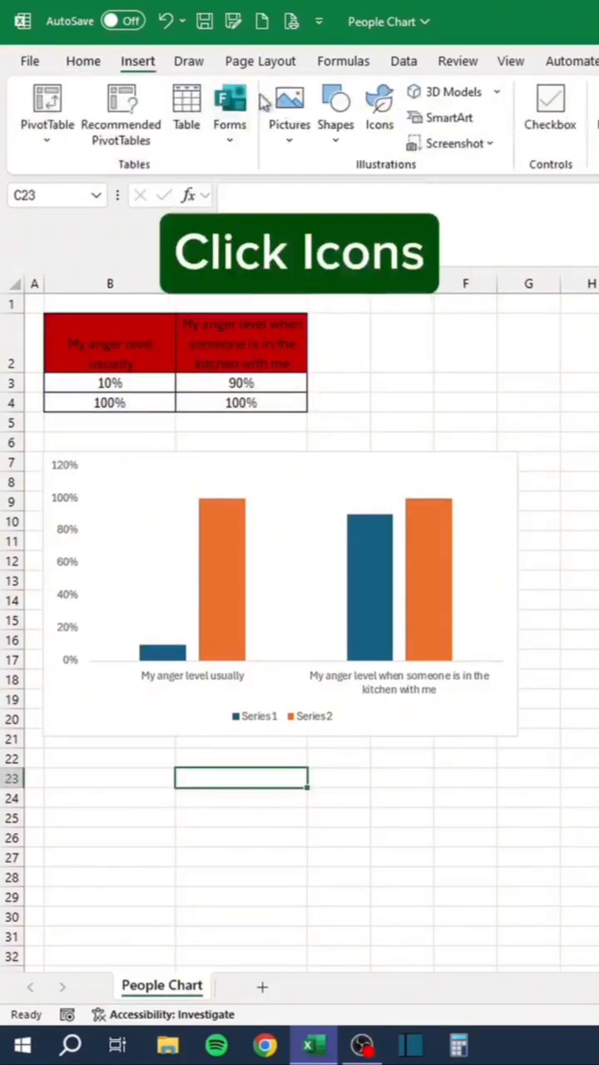
pyautogui.click(379, 103)
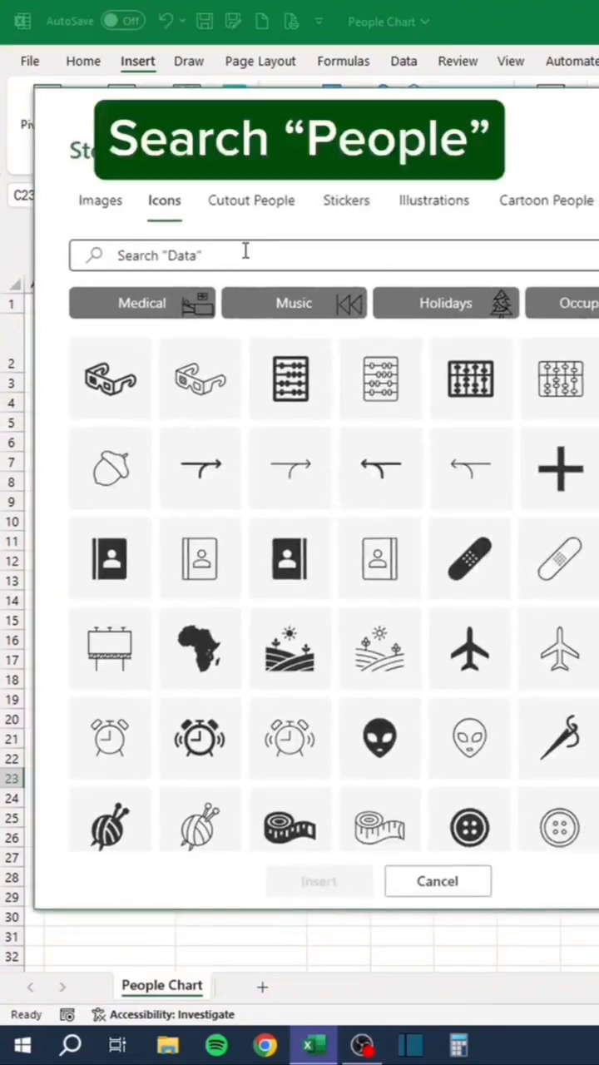
pyautogui.write('people')
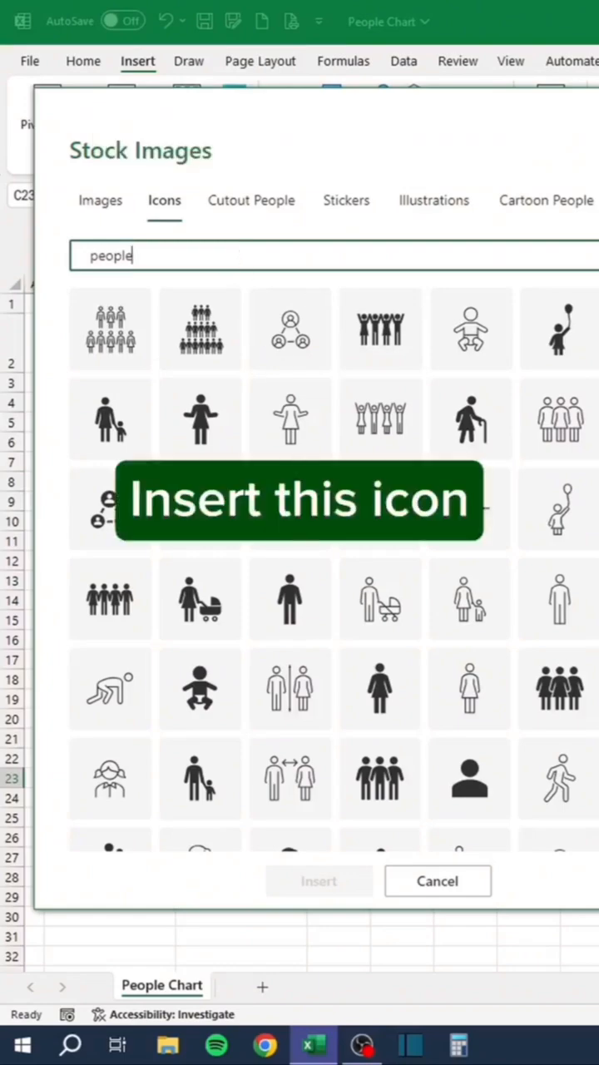
pyautogui.click(289, 599)
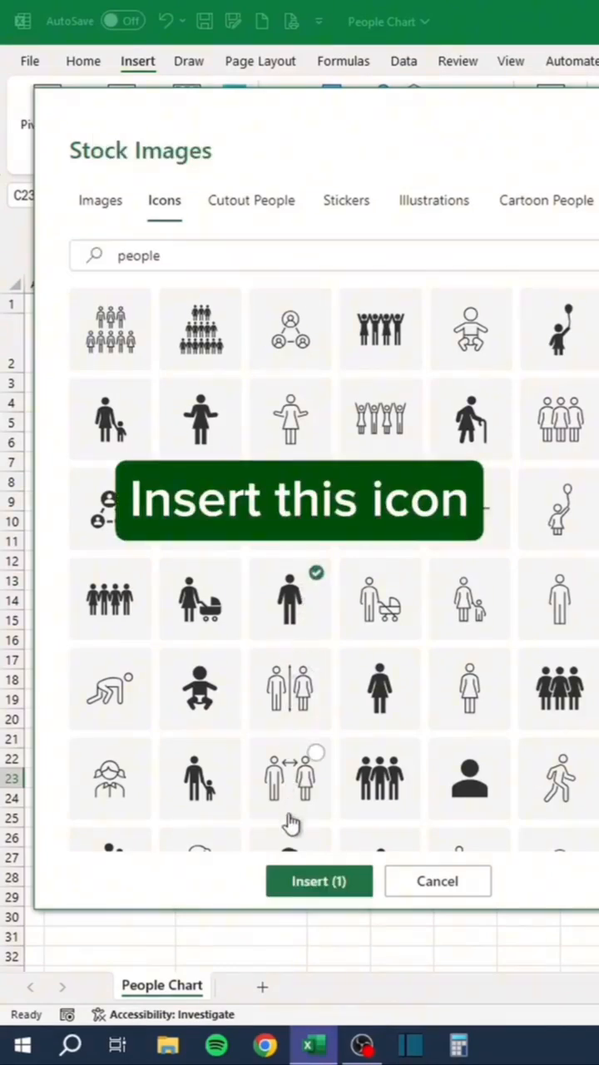
pyautogui.click(320, 882)
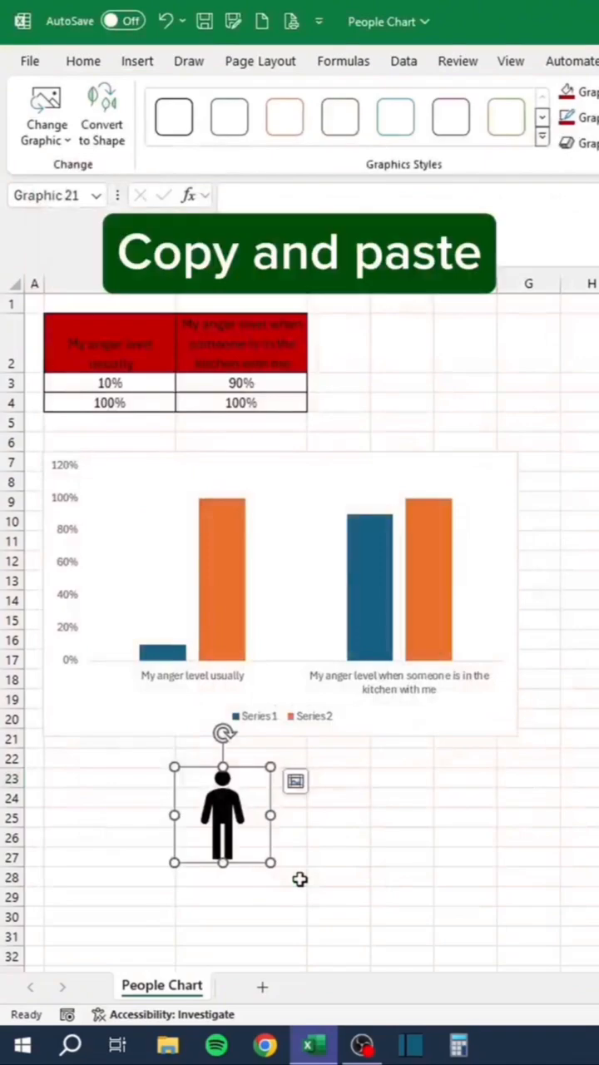
# - Paste a second copy of the person icon and give the icon a red Graphics Outline
pyautogui.press('ctrl+v')
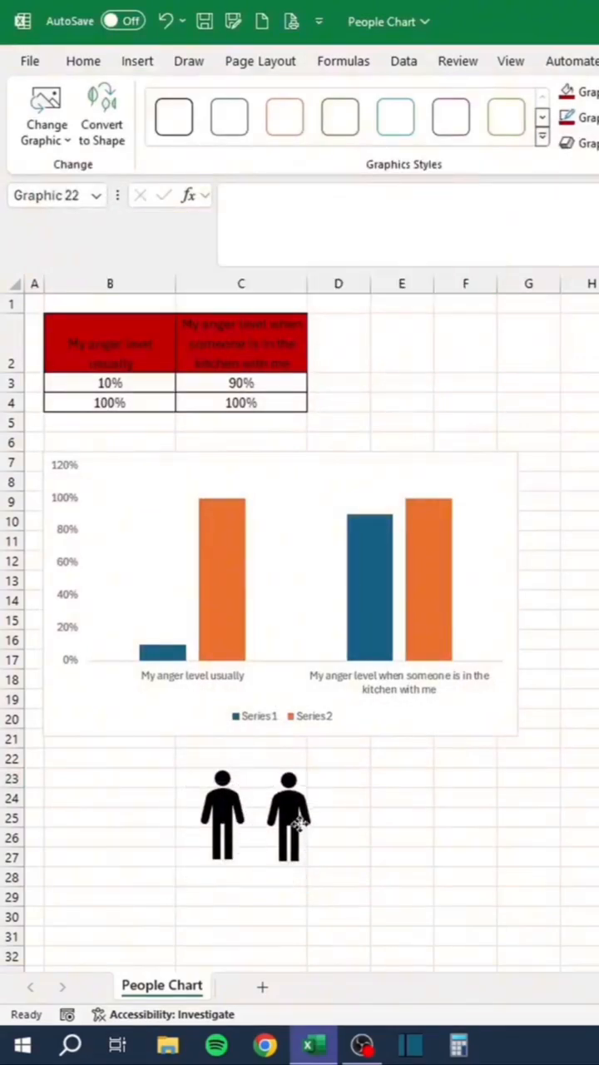
pyautogui.click(290, 812)
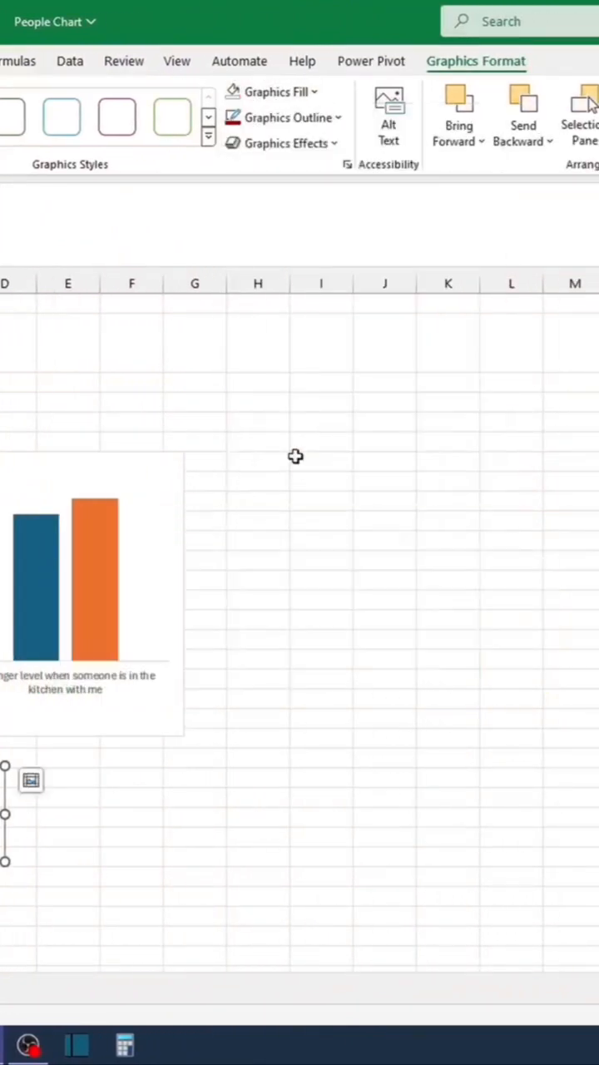
pyautogui.click(283, 116)
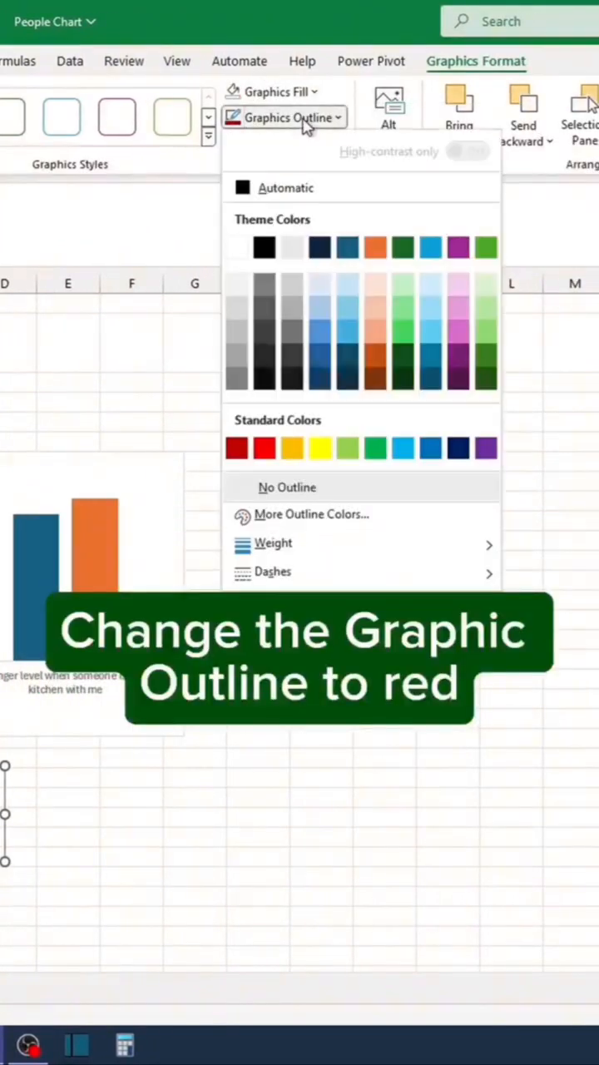
pyautogui.click(237, 447)
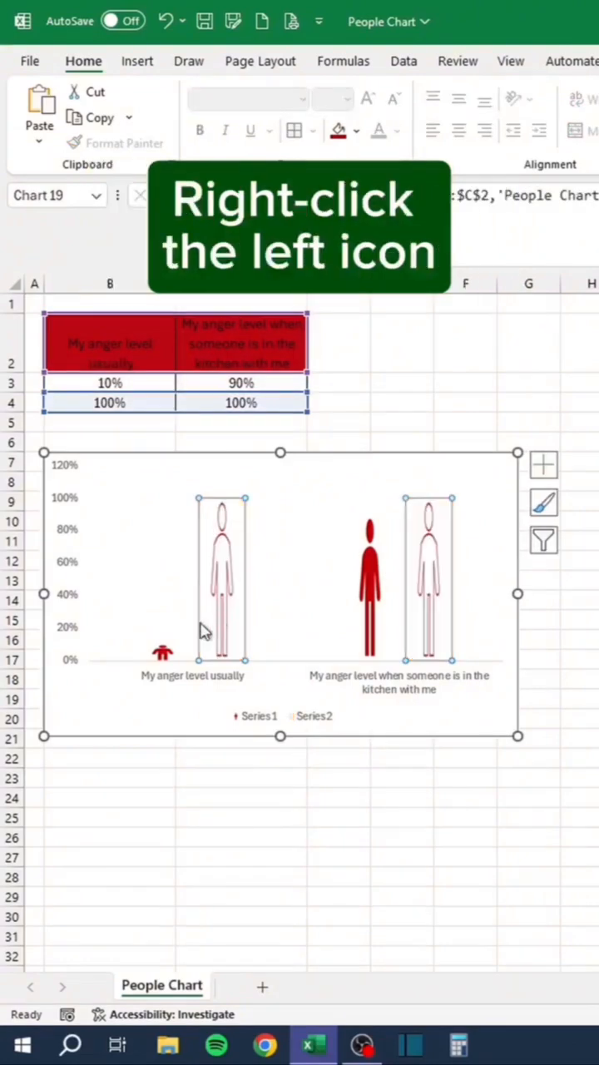
# - Format the data series with Series Overlap 100%, Gap Width 0% and Fill set to Stack and Scale with
pyautogui.rightClick(163, 652)
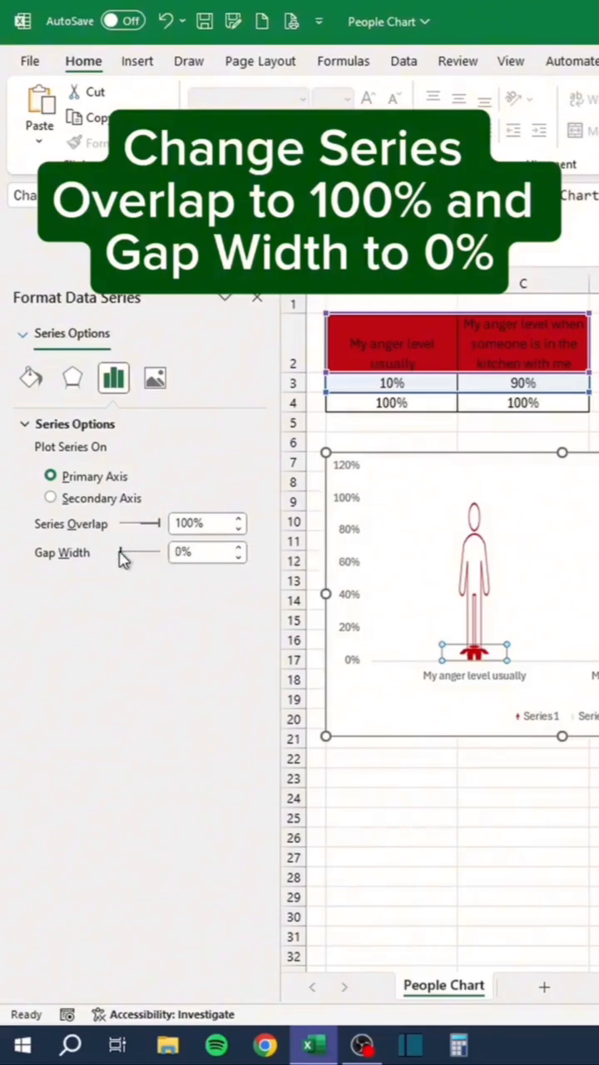
pyautogui.click(30, 379)
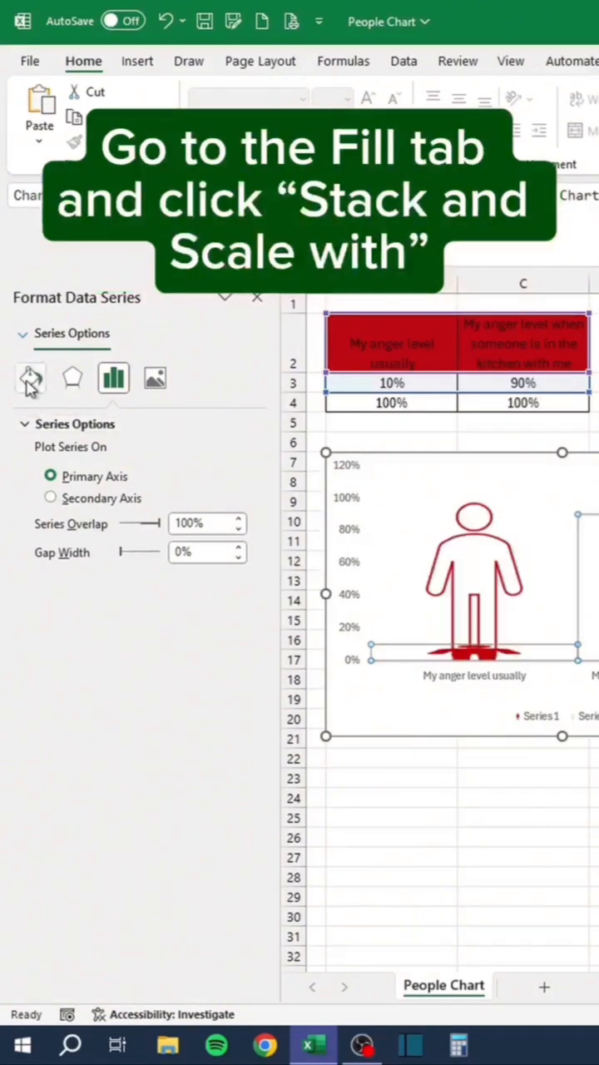
pyautogui.click(30, 380)
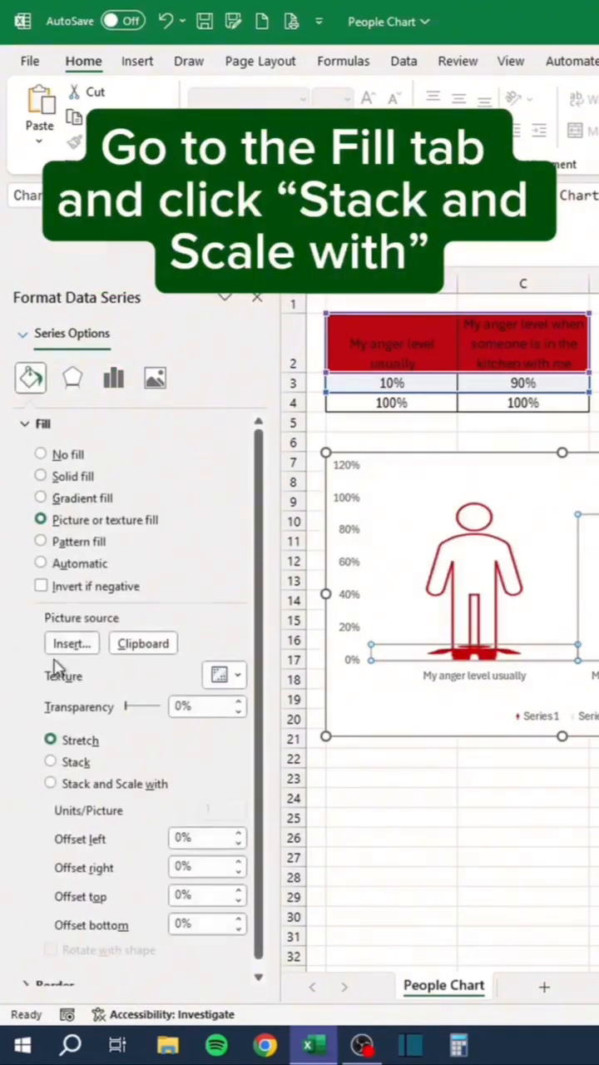
pyautogui.click(50, 784)
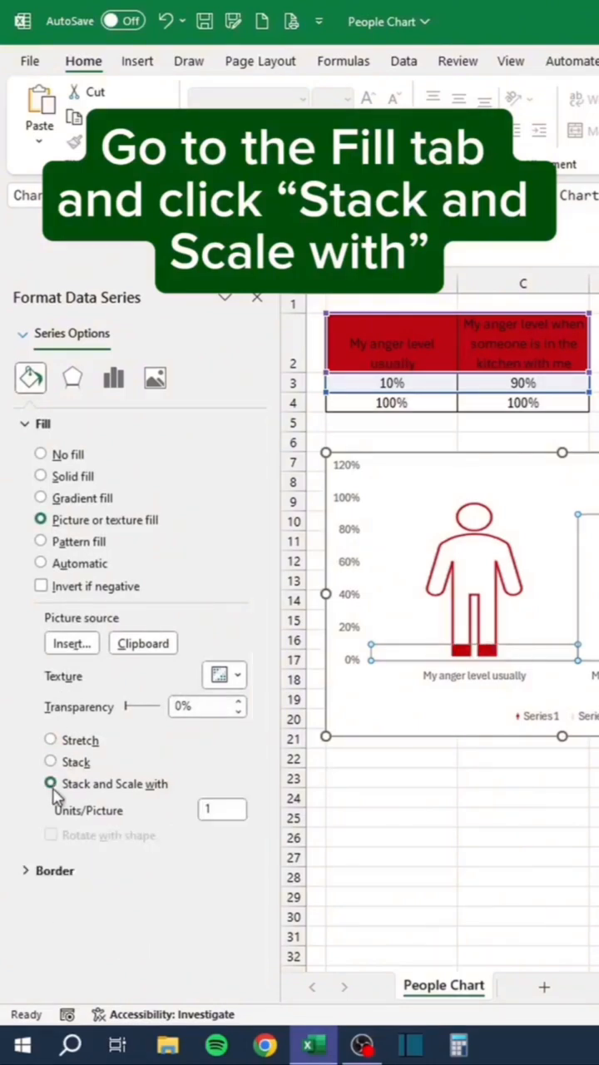
pyautogui.click(50, 783)
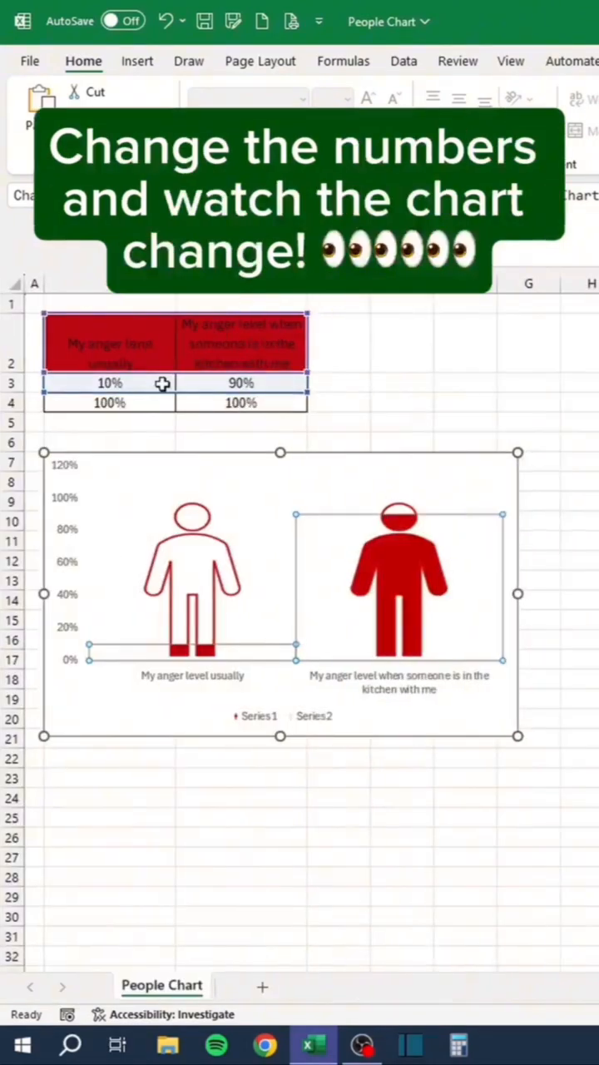